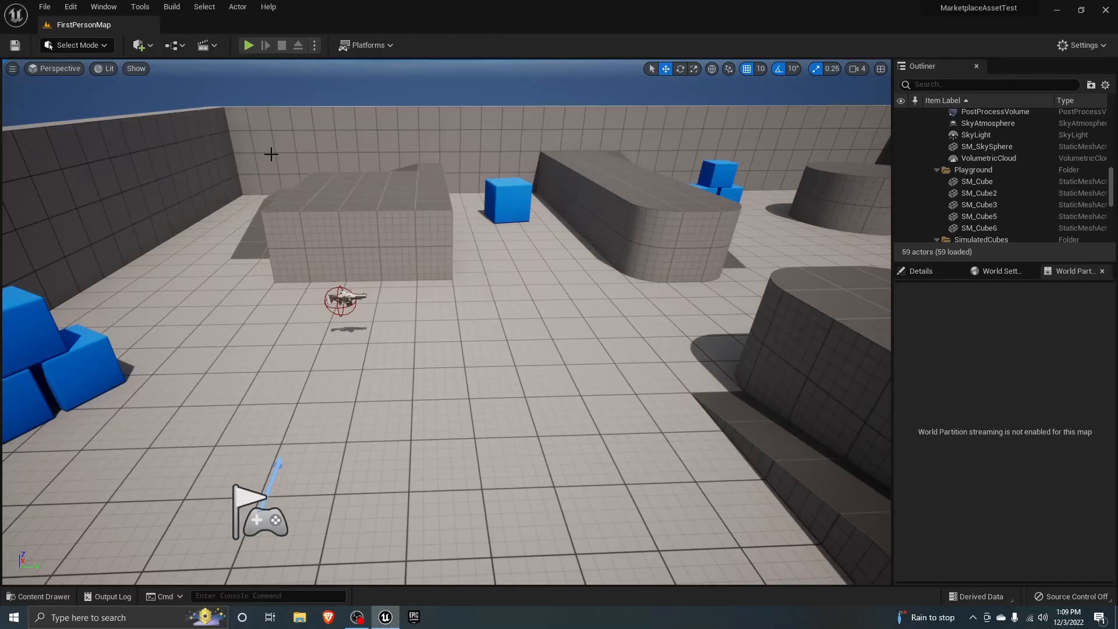
{"action": "mouse_move", "coordinate": [415, 387]}
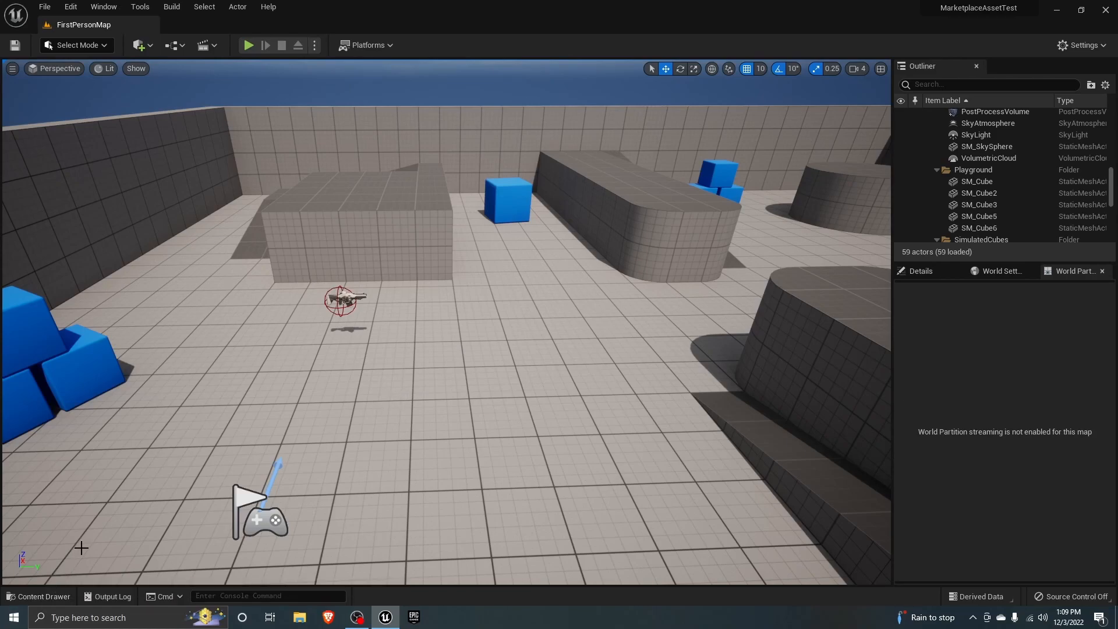
Browse to Content > FirstPerson > Blueprints and dismiss the Add Feature or Content Pack dialog.
{"action": "left_click", "coordinate": [38, 596]}
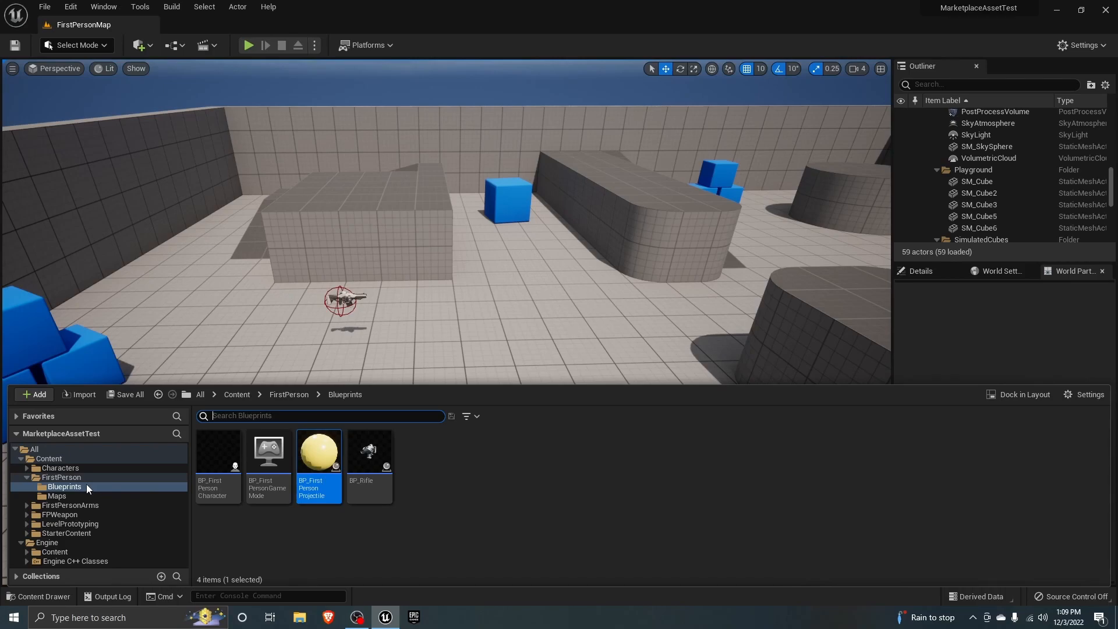
{"action": "mouse_move", "coordinate": [89, 522]}
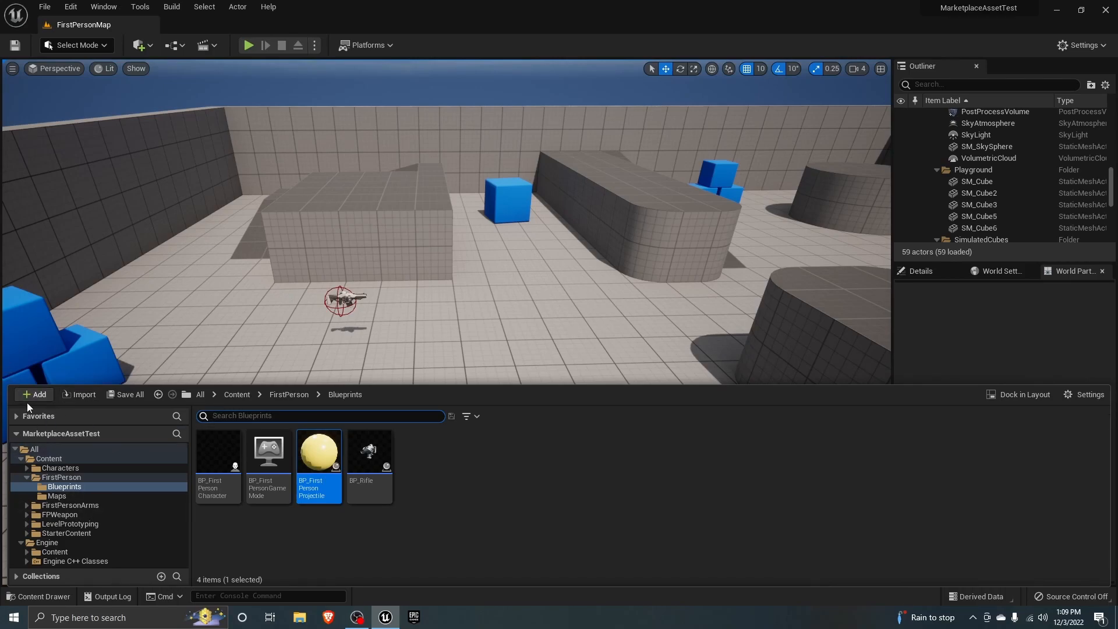
{"action": "left_click", "coordinate": [34, 395]}
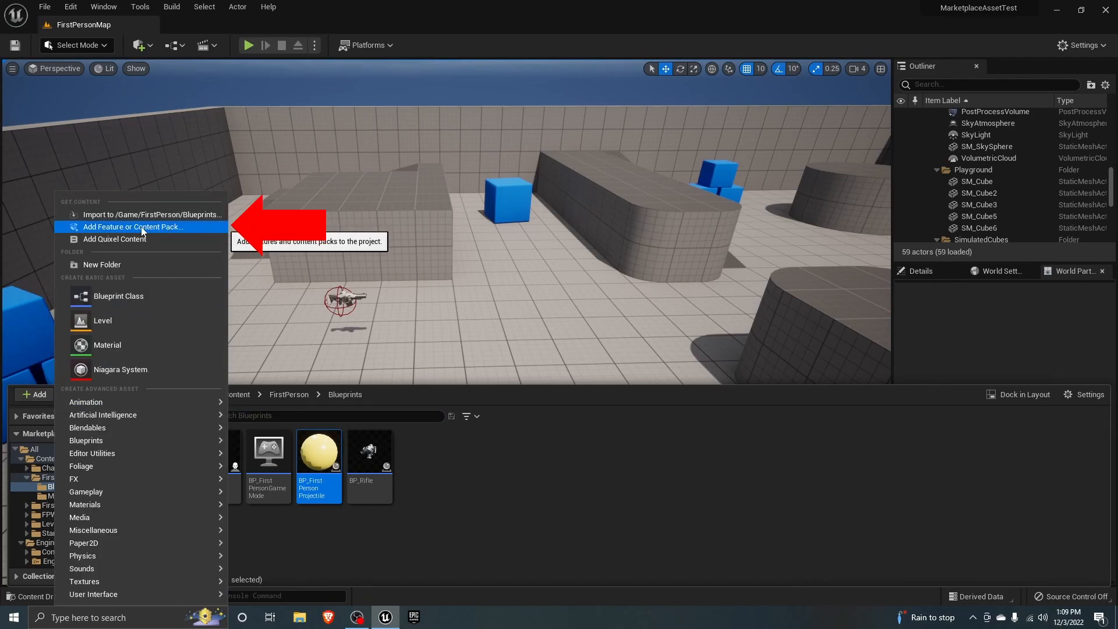
{"action": "left_click", "coordinate": [131, 227]}
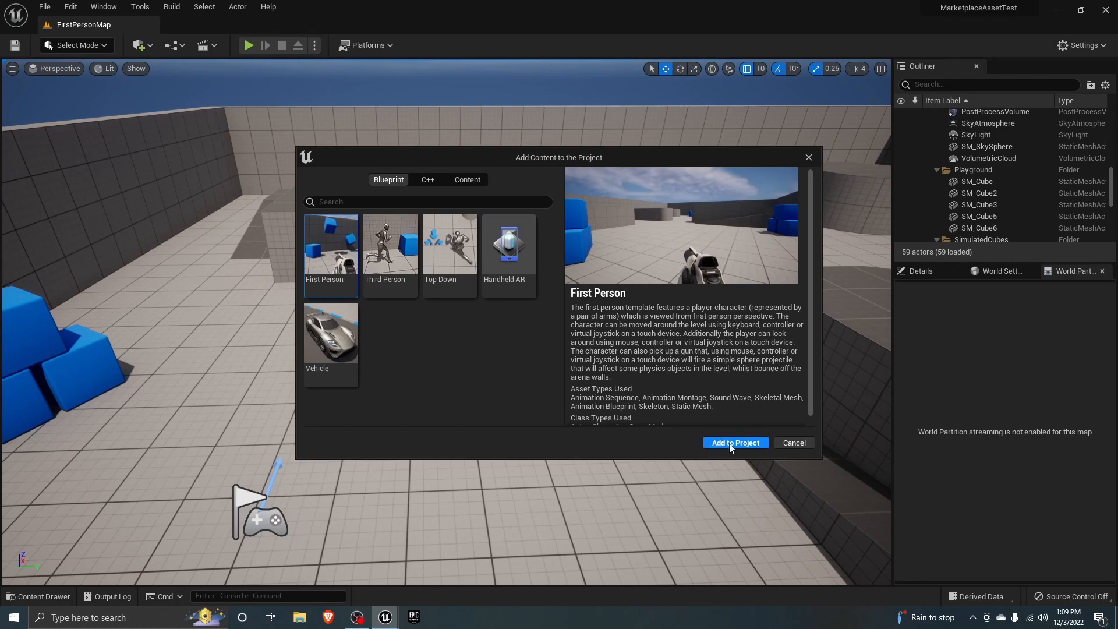
{"action": "left_click", "coordinate": [735, 443]}
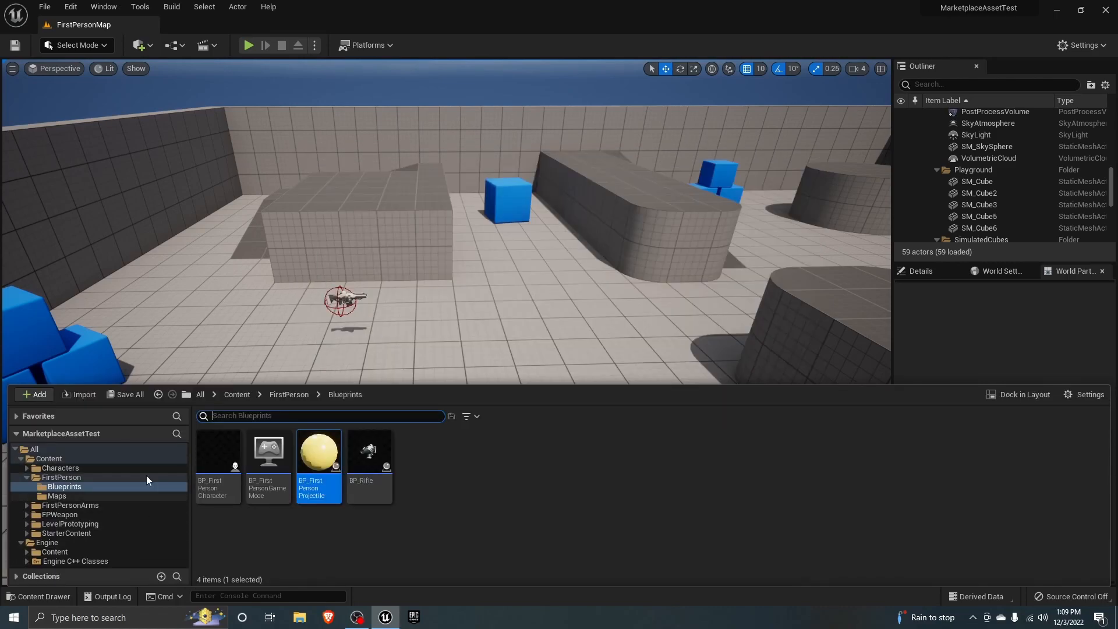
{"action": "mouse_move", "coordinate": [318, 467]}
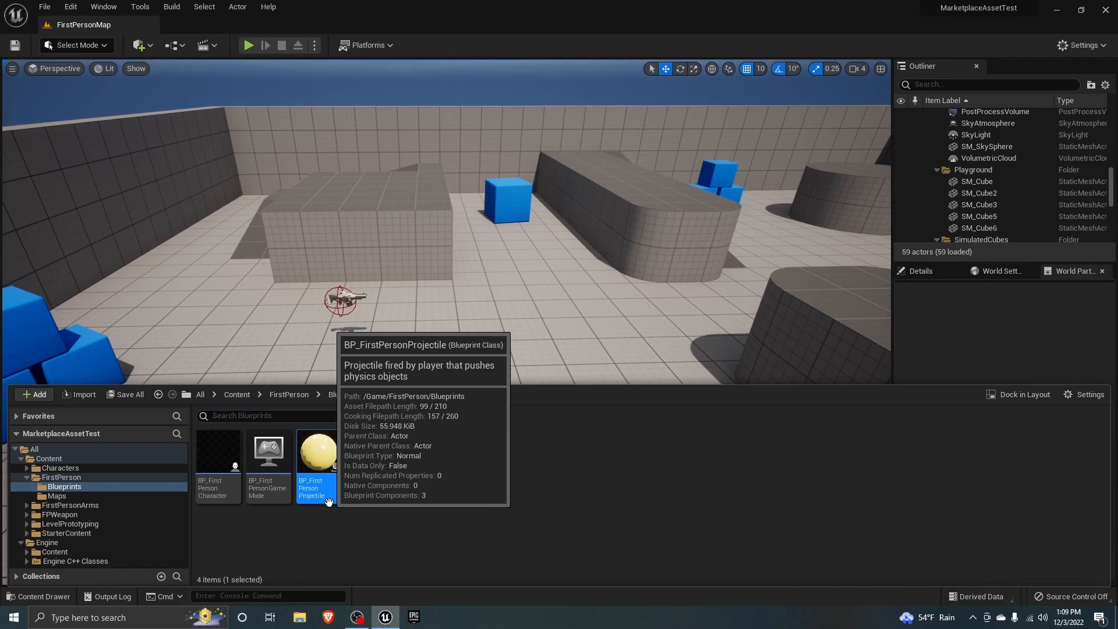
Set ProjectileMovement's Projectile Gravity Scale to 0.0 in BP_FirstPersonProjectile.
{"action": "double_click", "coordinate": [315, 450]}
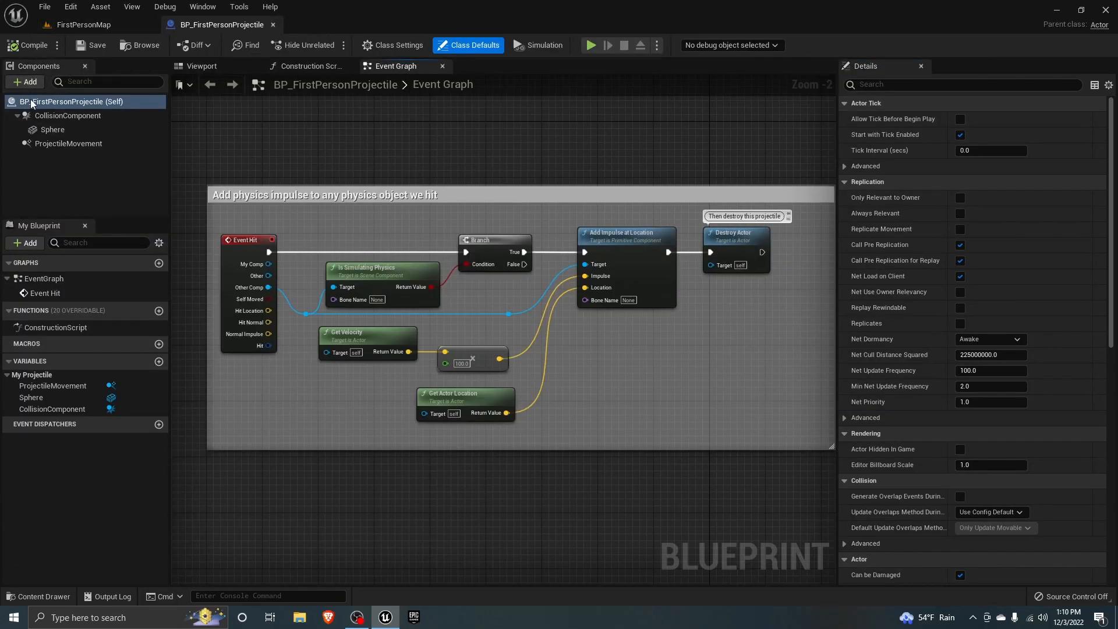
{"action": "mouse_move", "coordinate": [69, 144]}
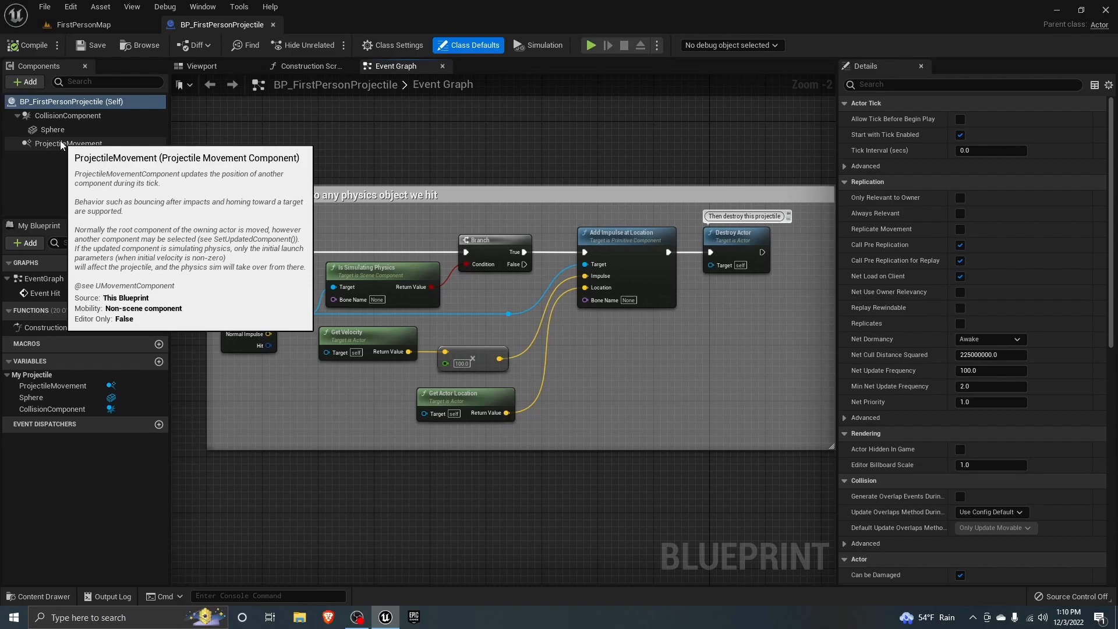
{"action": "left_click", "coordinate": [69, 143]}
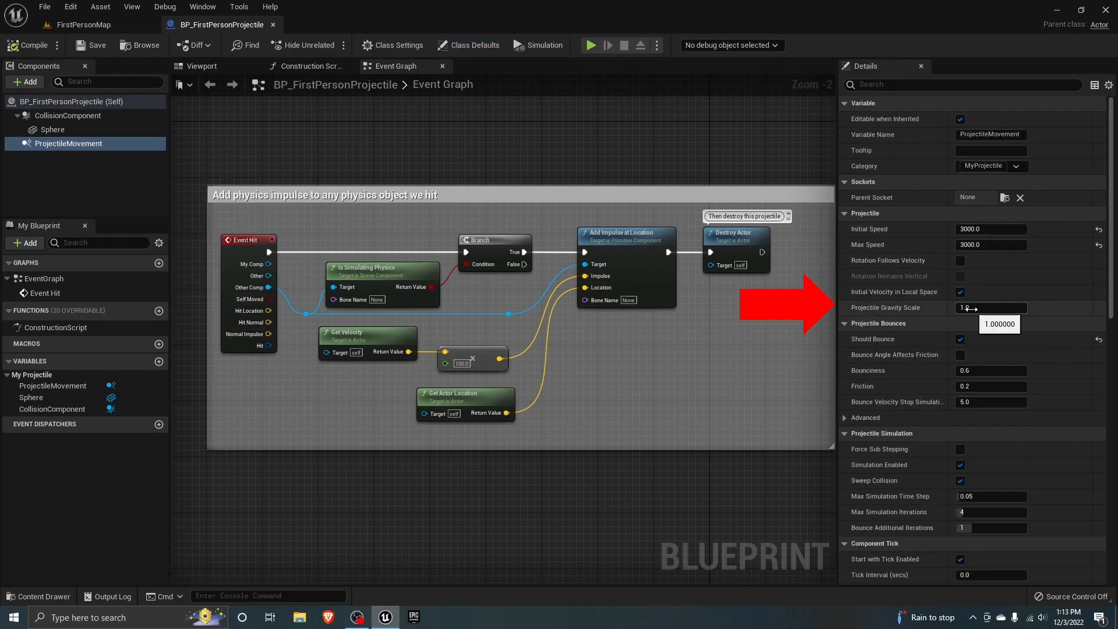
{"action": "type", "text": "0.0"}
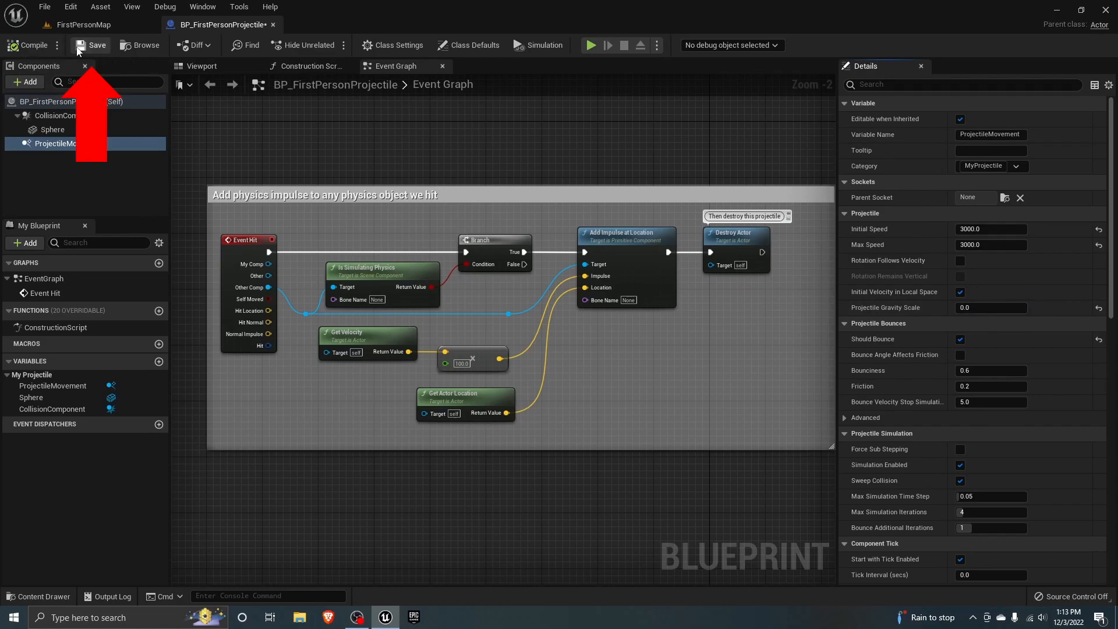
Save the blueprint, raise Initial Speed to 30000.0, and play the level to test projectiles.
{"action": "left_click", "coordinate": [90, 46]}
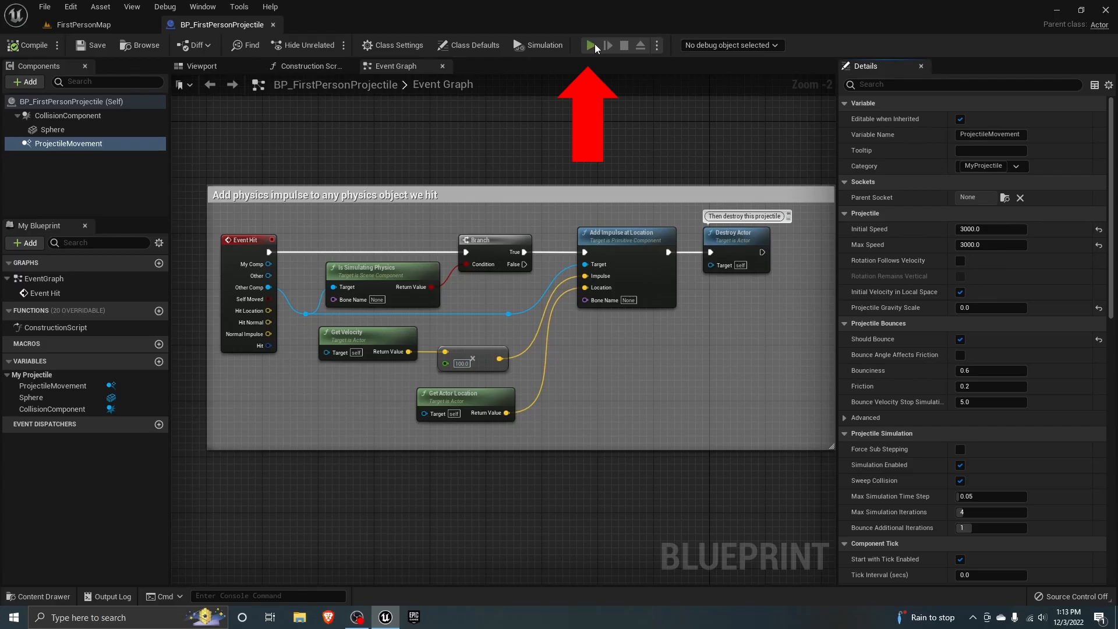
{"action": "left_click", "coordinate": [594, 45]}
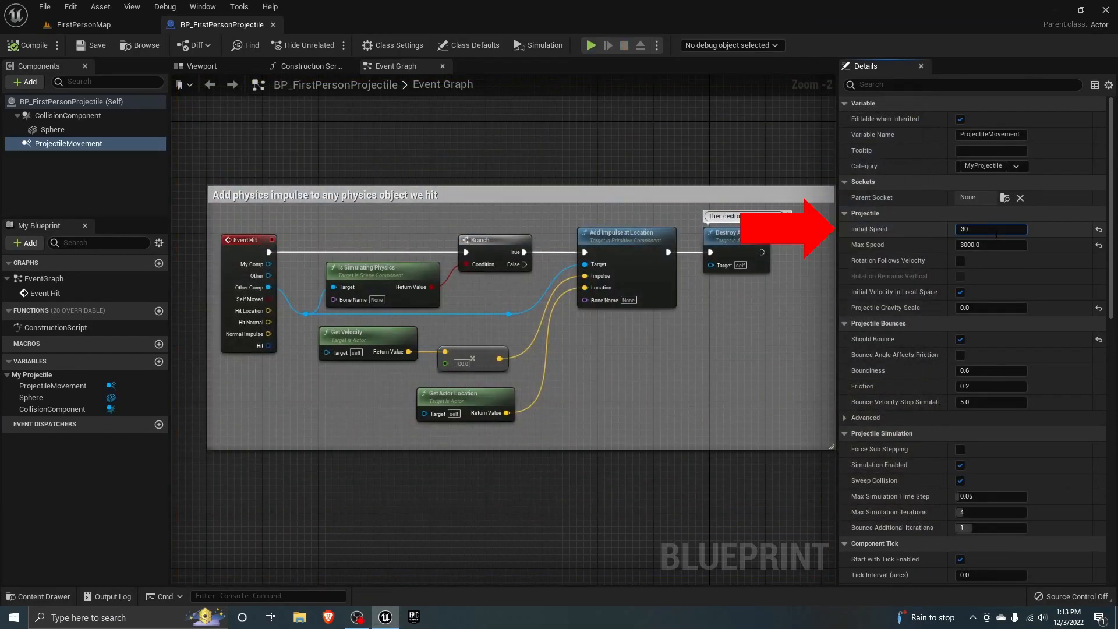
{"action": "type", "text": "30000.0"}
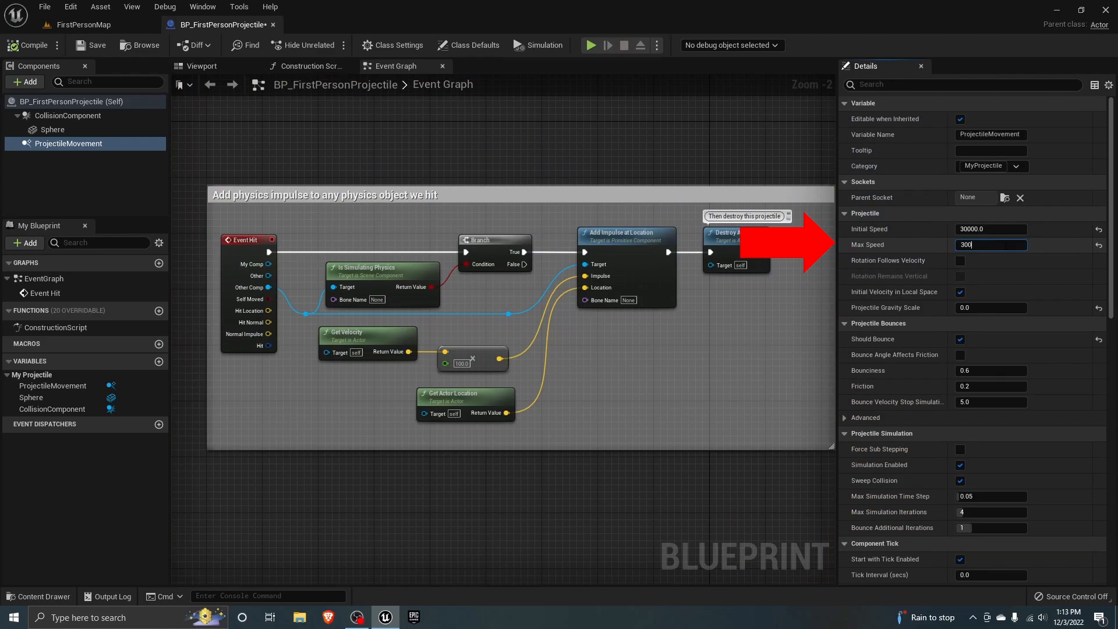
{"action": "left_click", "coordinate": [591, 46]}
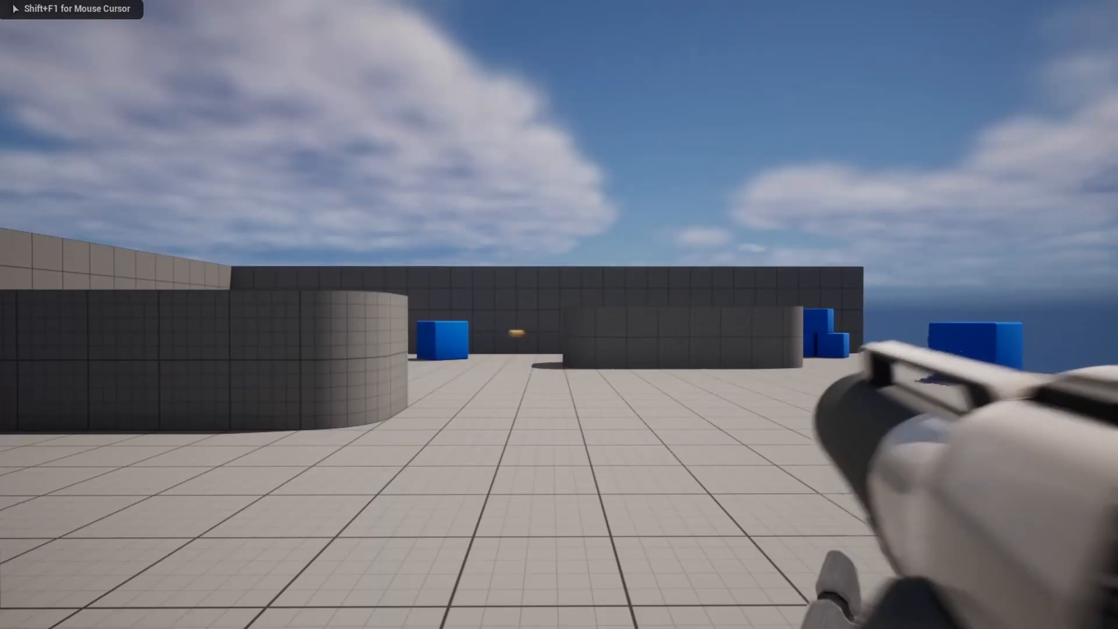